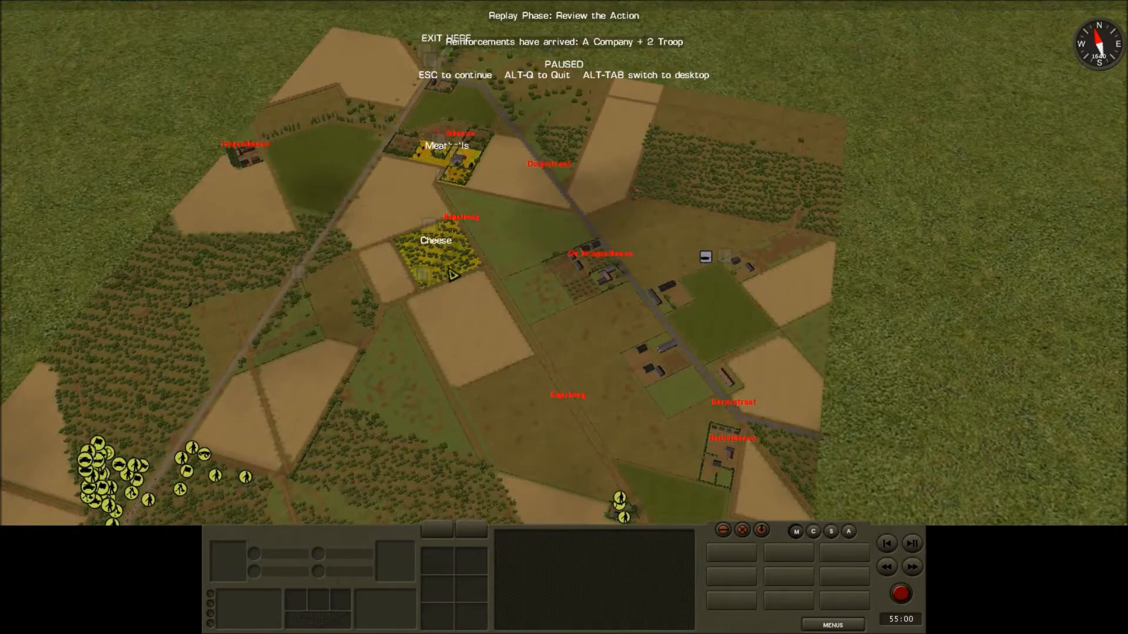
mouse_move(179, 488)
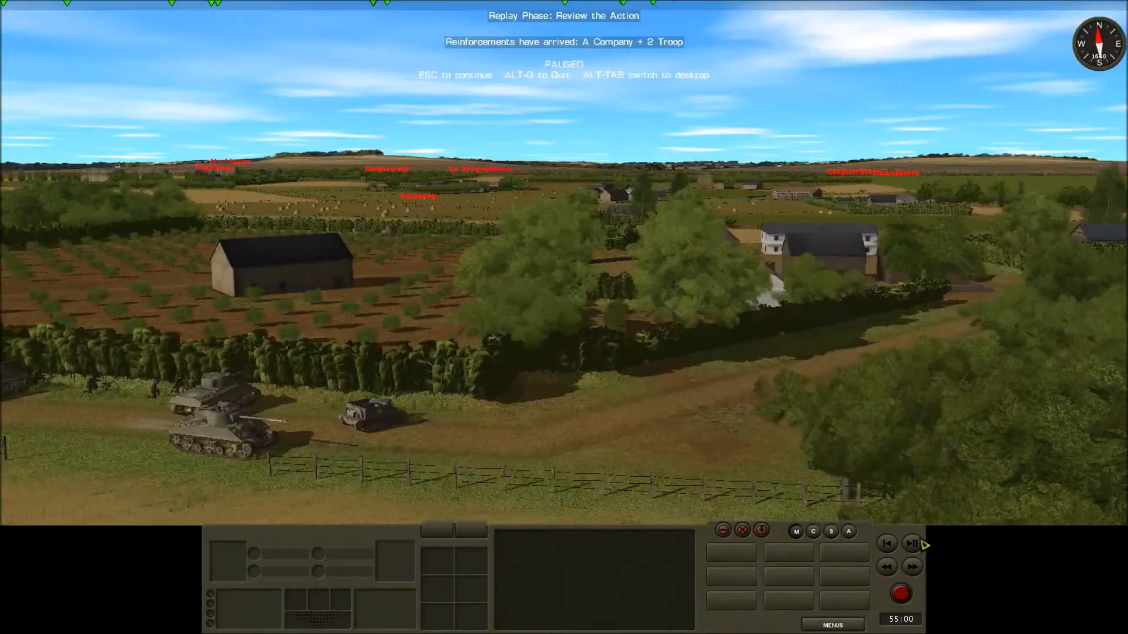
Step: Resume the paused replay from the ground-level camera near the Shermans
click(911, 543)
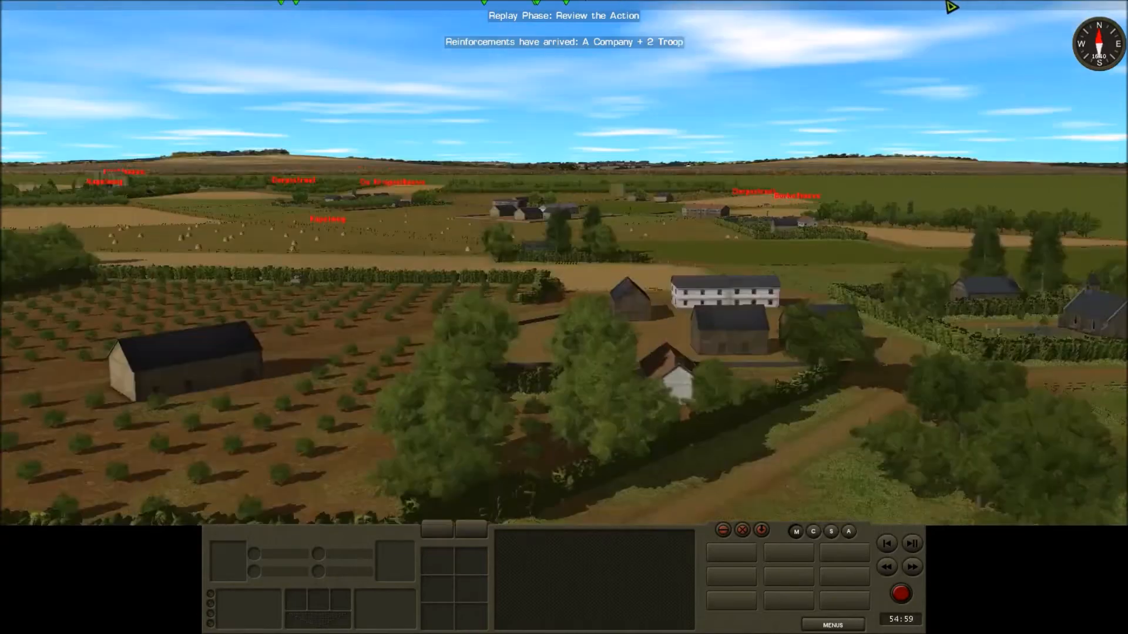